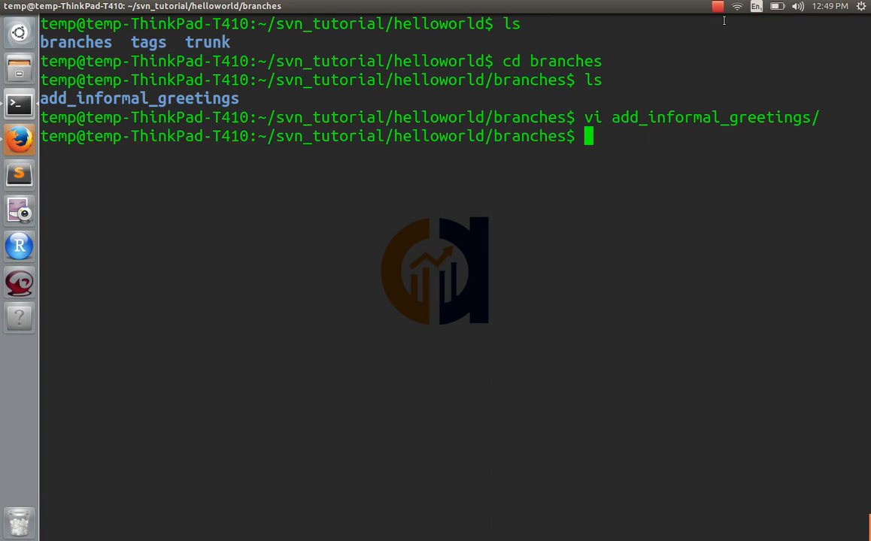
- View trunk's greetings.py in vi, then move to branches/add_informal_greetings and list its greetings.py
{"action": "type", "text": "cd"}
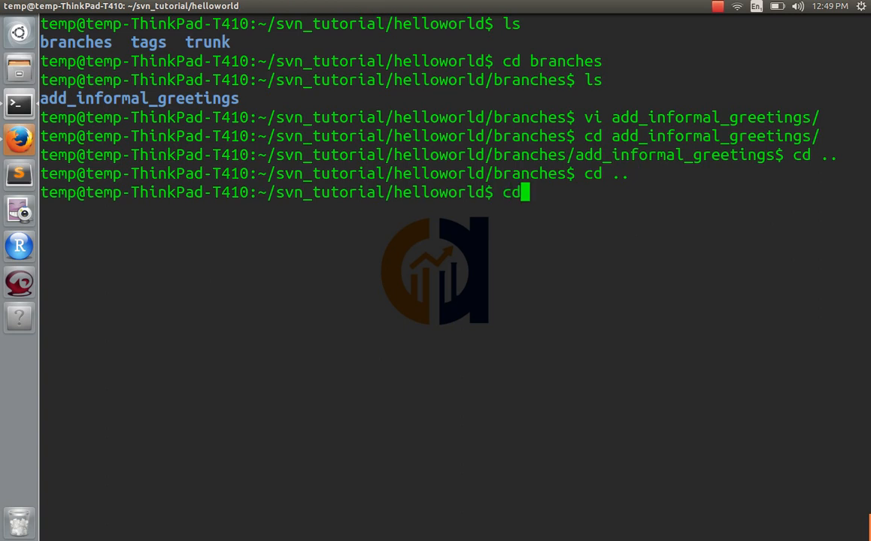
{"action": "type", "text": "trunk/"}
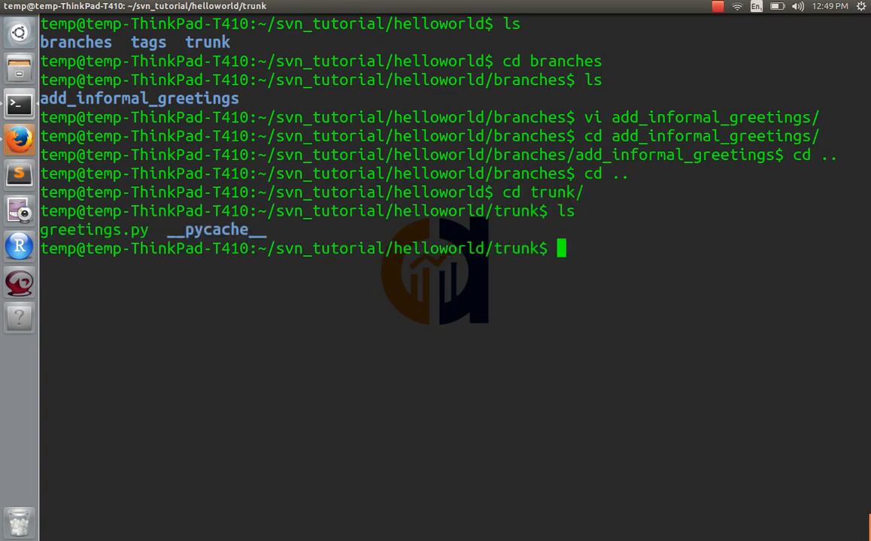
{"action": "type", "text": "vi greetings.py"}
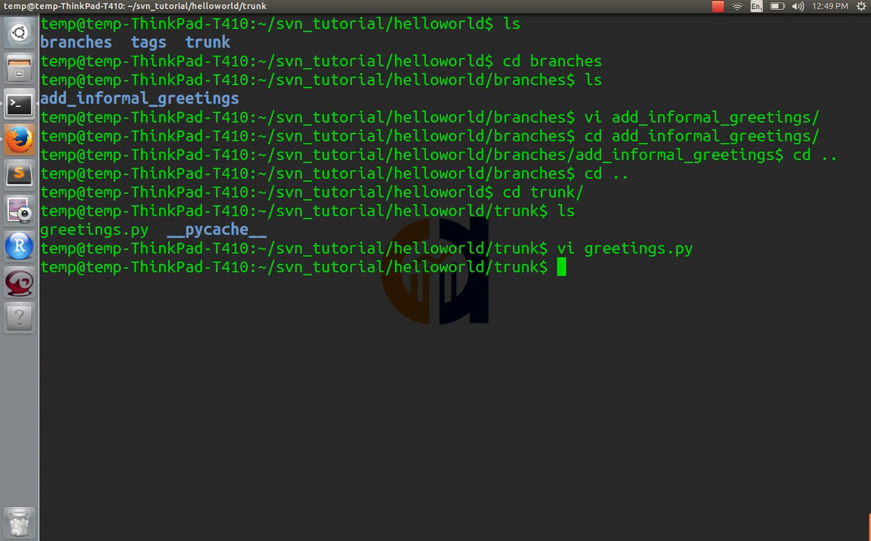
{"action": "type", "text": "cd branches/"}
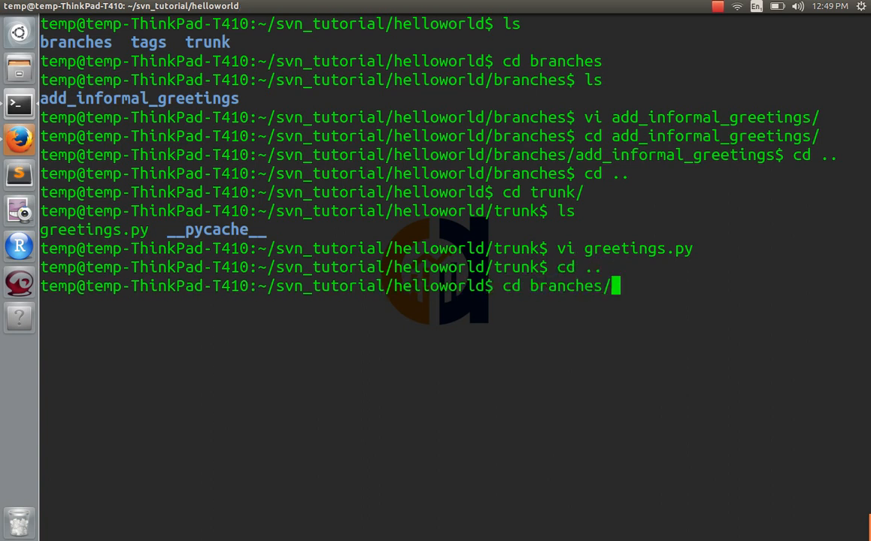
{"action": "type", "text": "ls"}
{"action": "type", "text": "cd add_informal_greetings/"}
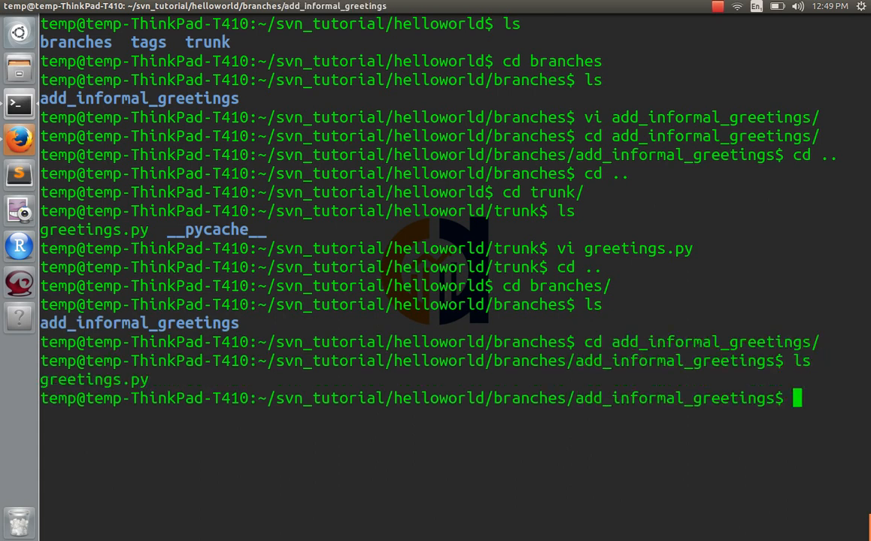
- Append a def wussup(): function with its return line to the branch's greetings.py and save
{"action": "type", "text": "vi greetings.py"}
{"action": "type", "text": "def"}
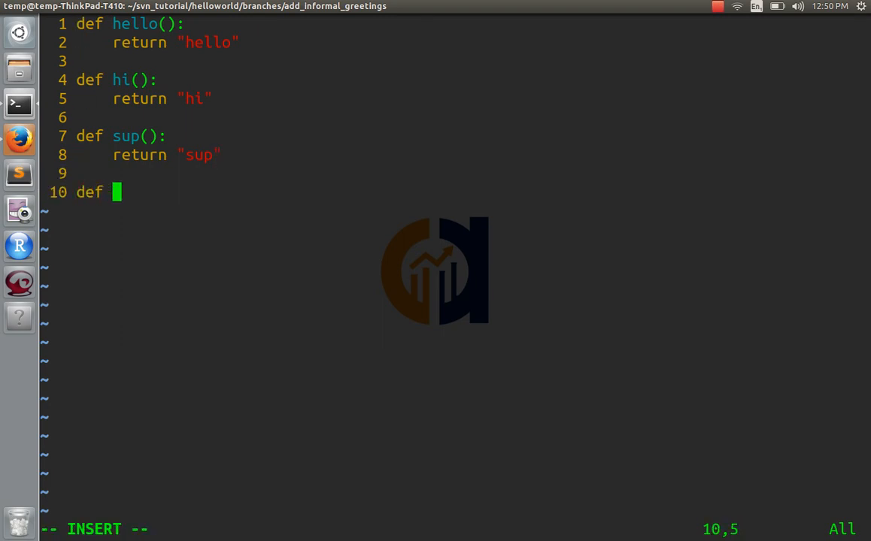
{"action": "type", "text": "wussup():"}
{"action": "type", "text": "pyt"}
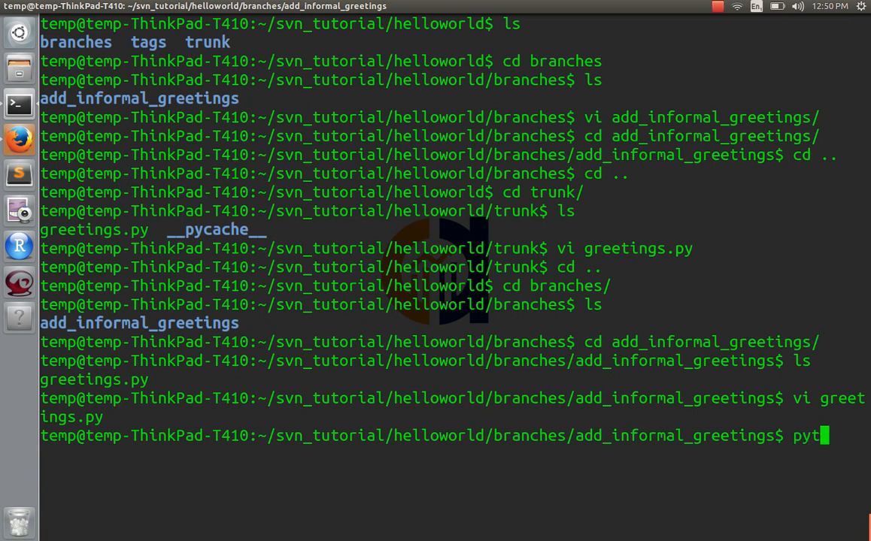
- In Python, import wussup from greetings and call it, revealing the 'wussp' typo, then exit
{"action": "key", "text": "Return"}
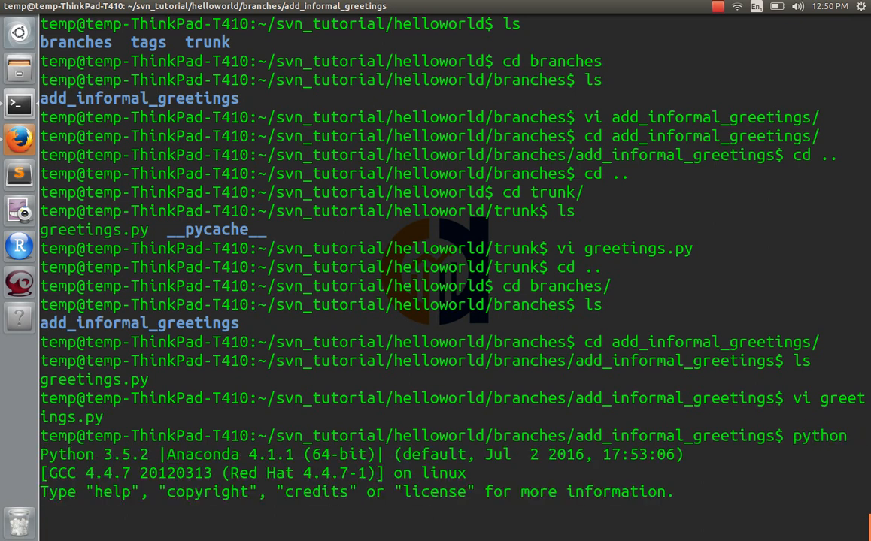
{"action": "type", "text": "from gree"}
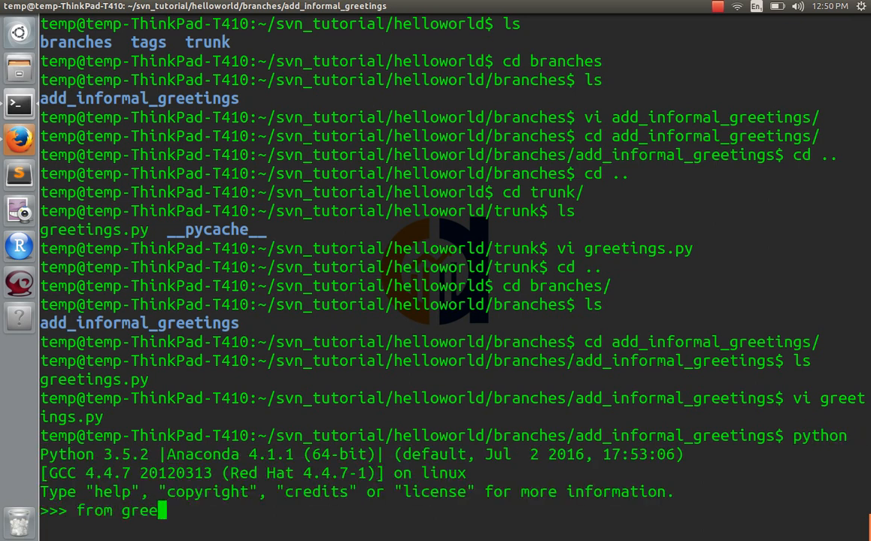
{"action": "type", "text": "tings import"}
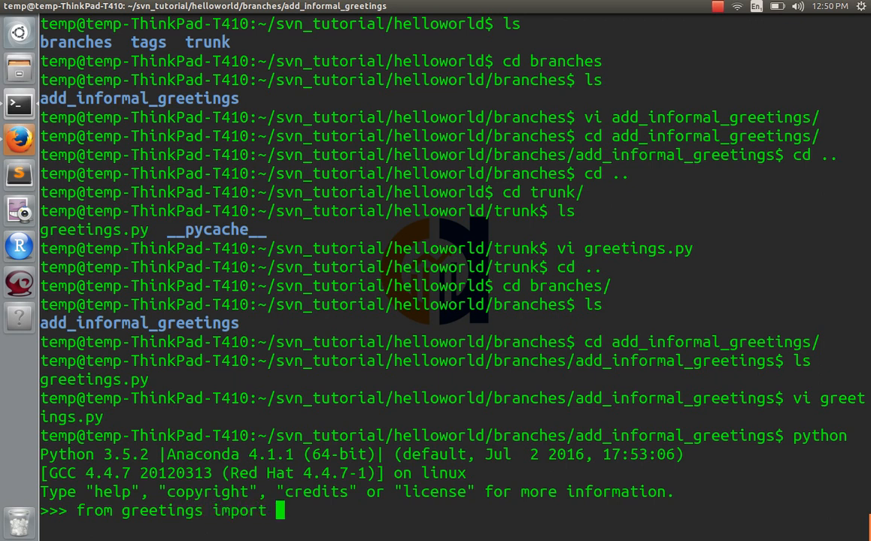
{"action": "type", "text": "wussup"}
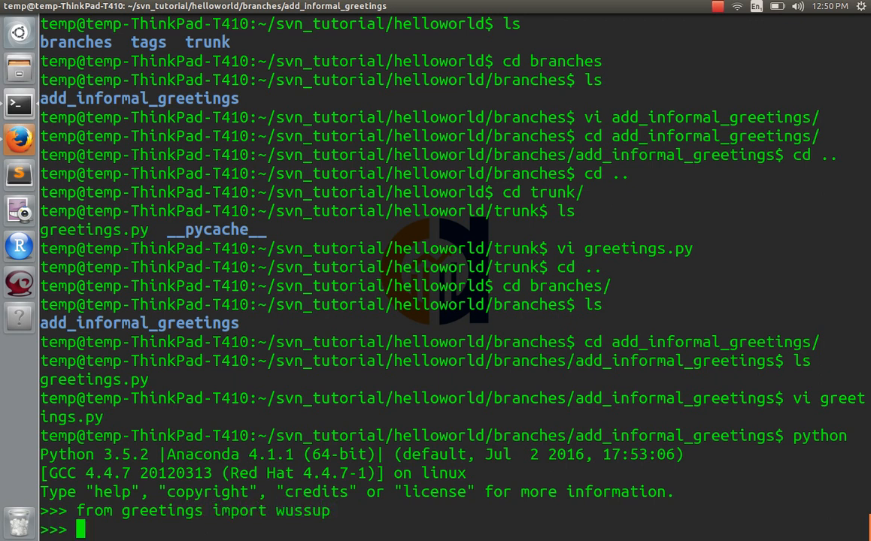
{"action": "type", "text": "wussup()"}
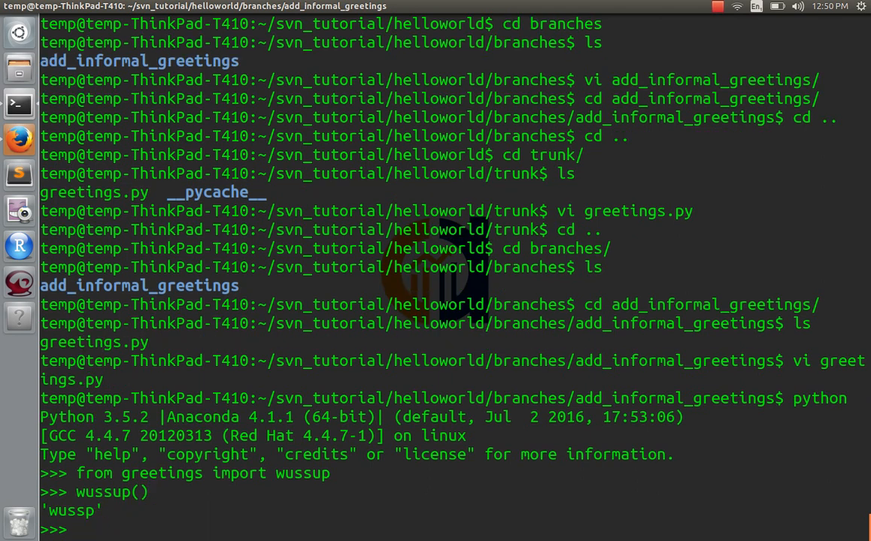
{"action": "type", "text": "exit("}
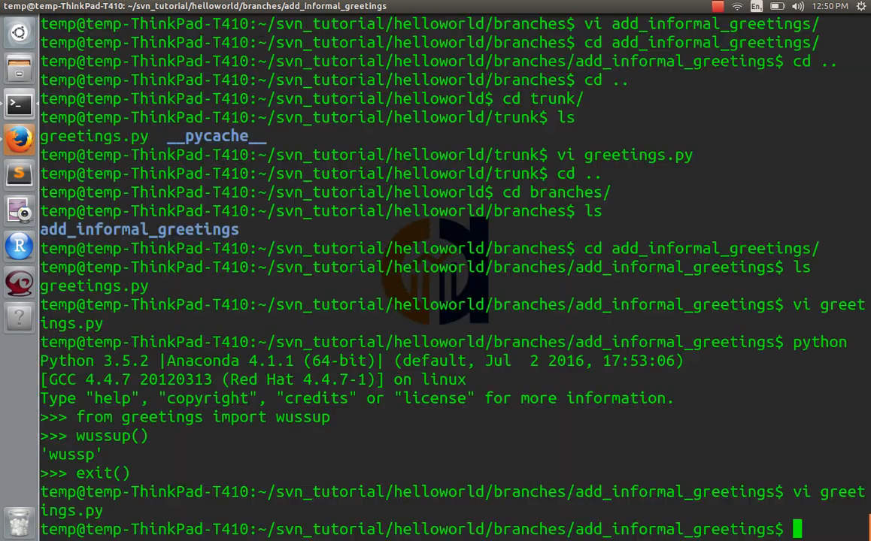
- After fixing the typo, re-import and call wussup() so it returns 'wussup', then exit Python
{"action": "type", "text": "python"}
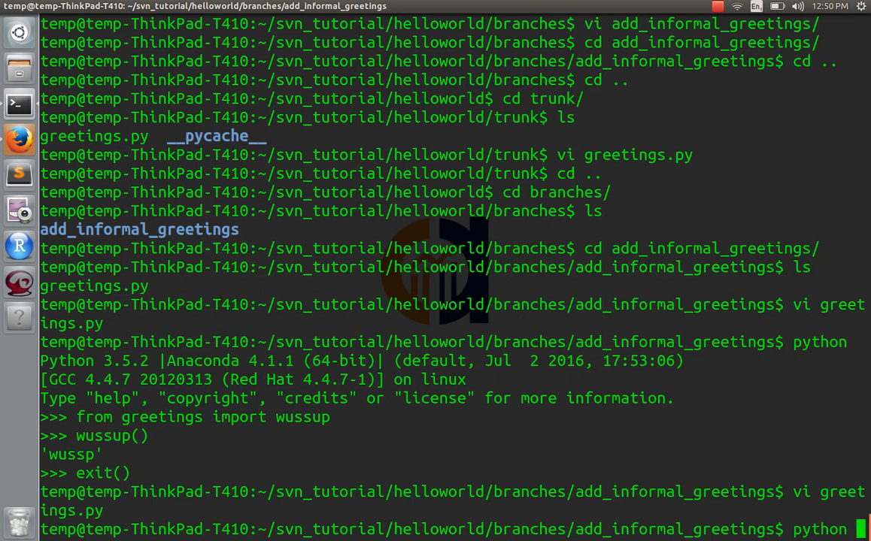
{"action": "type", "text": "fr"}
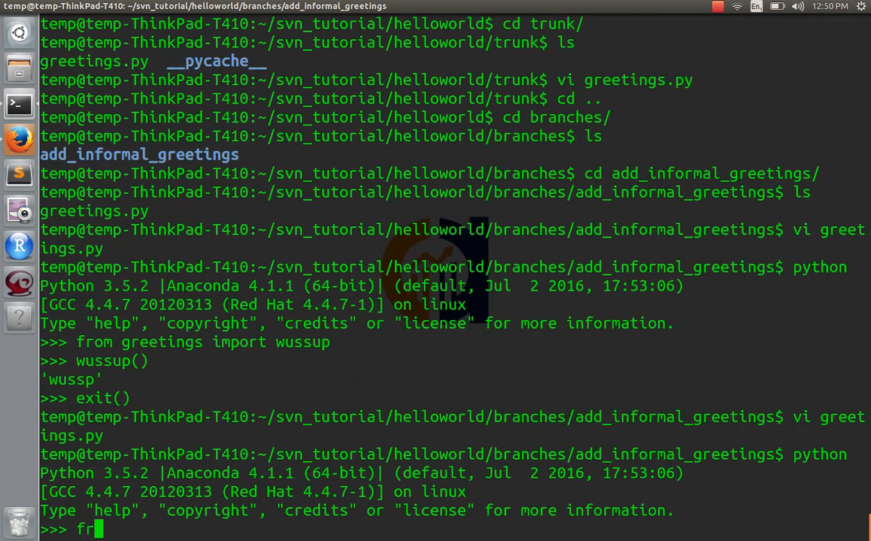
{"action": "type", "text": "om greetings import"}
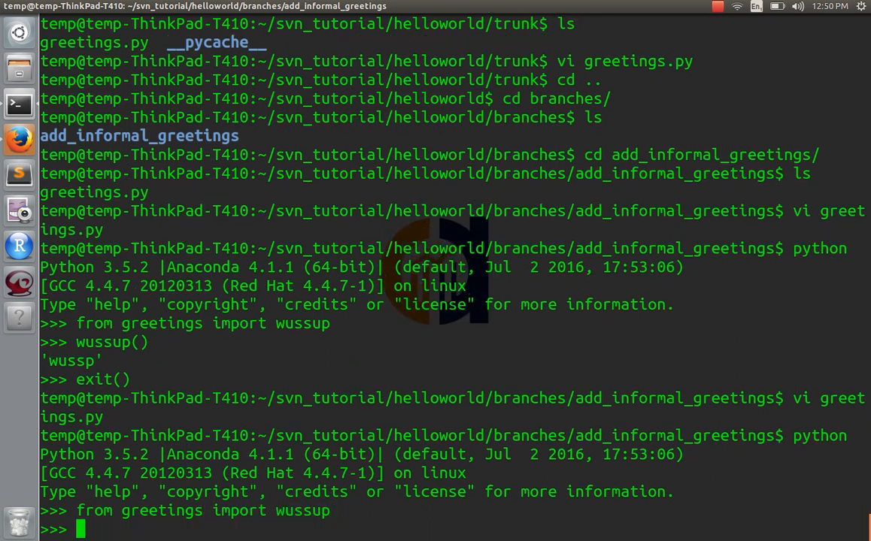
{"action": "type", "text": "wussup("}
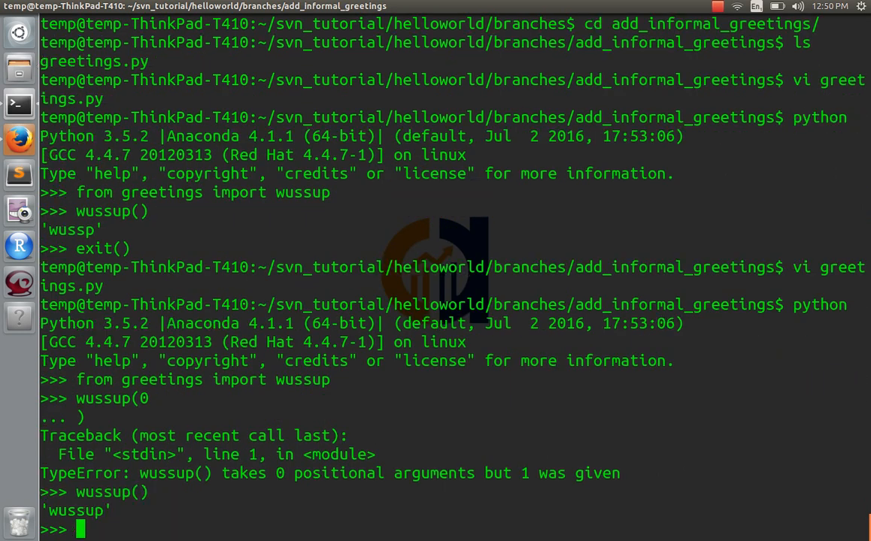
{"action": "type", "text": "exit("}
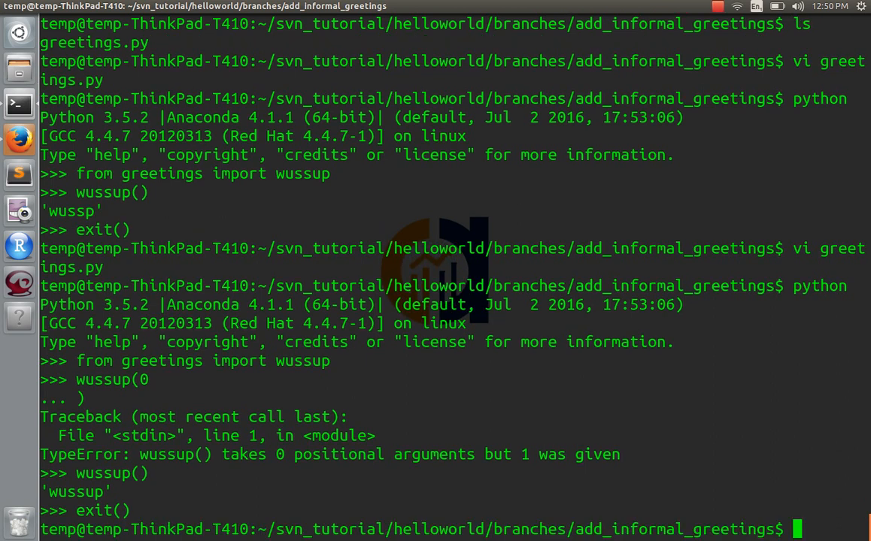
- Commit the new wussup function to the branch with svn commit -m and a short message
{"action": "type", "text": "svn commit -m"}
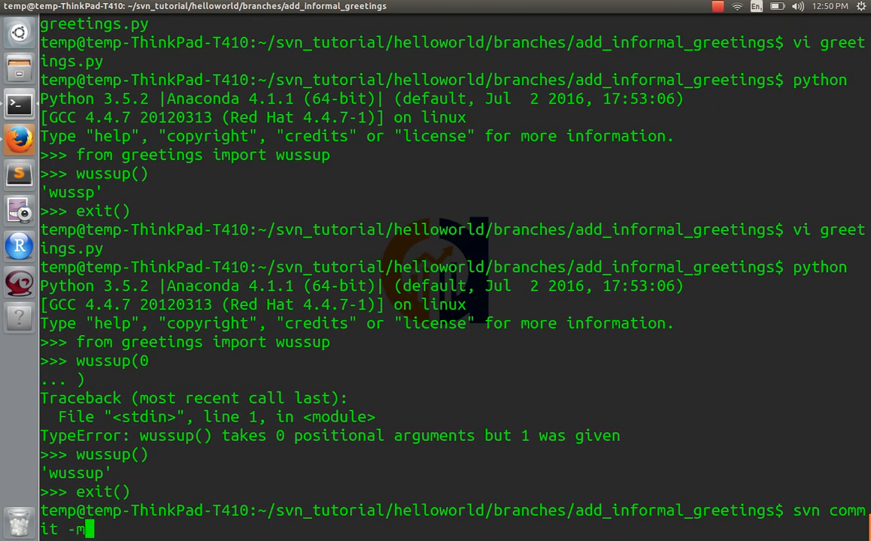
{"action": "type", "text": "\"w"}
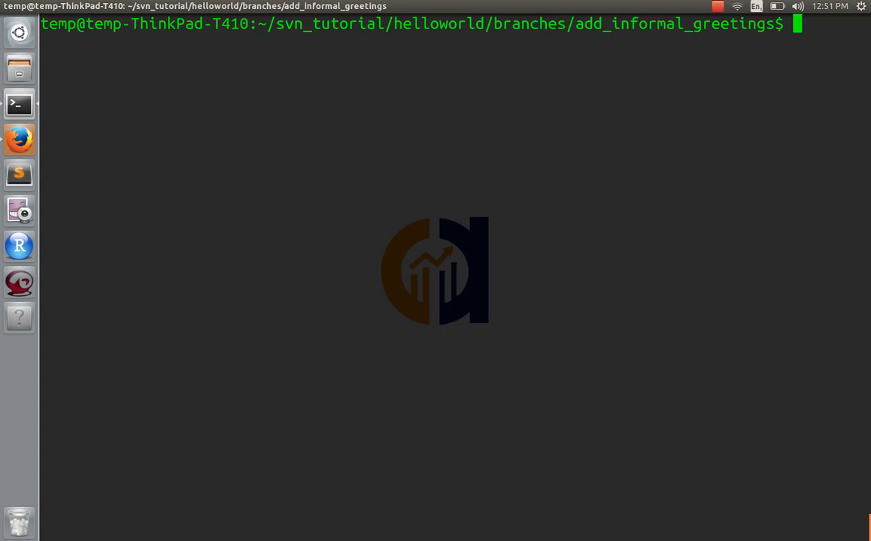
- Run svn up to revision 18, merge ^/trunk into the branch, and note '# do some tests'
{"action": "type", "text": "s"}
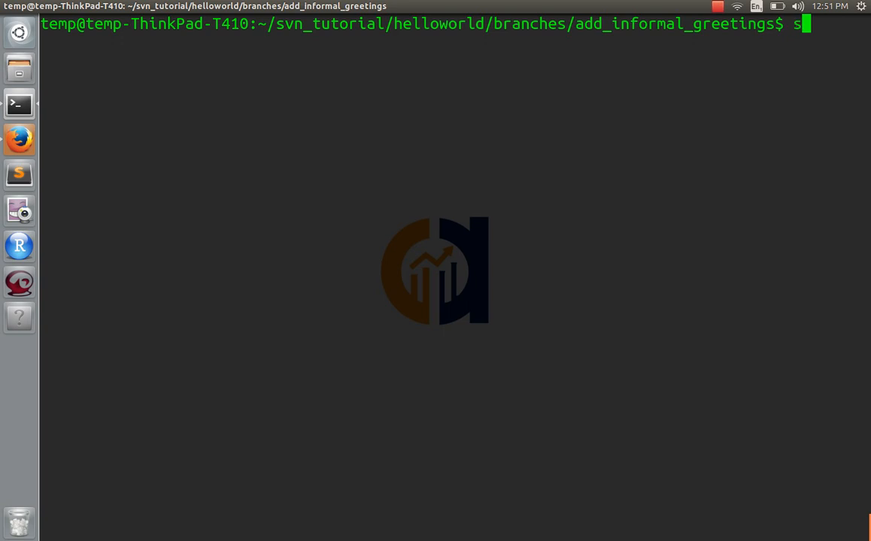
{"action": "type", "text": "vn up"}
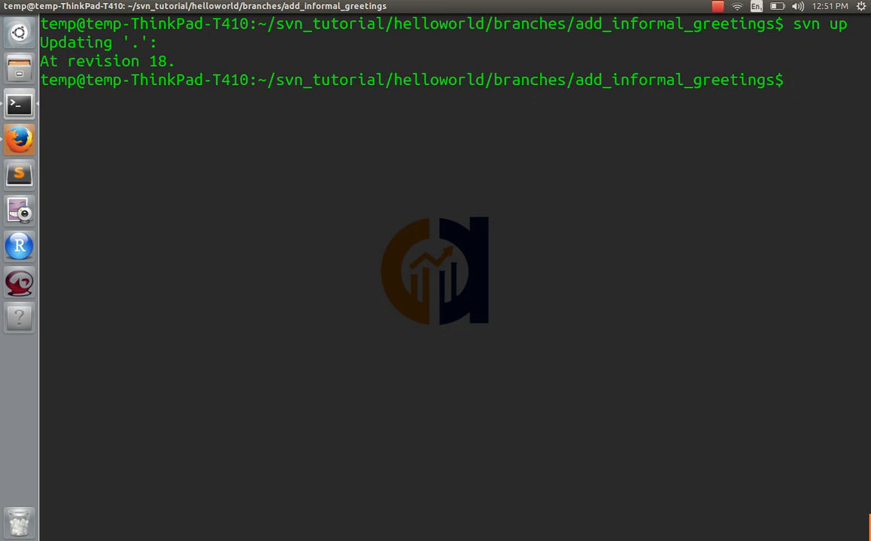
{"action": "type", "text": "svn merge ^t"}
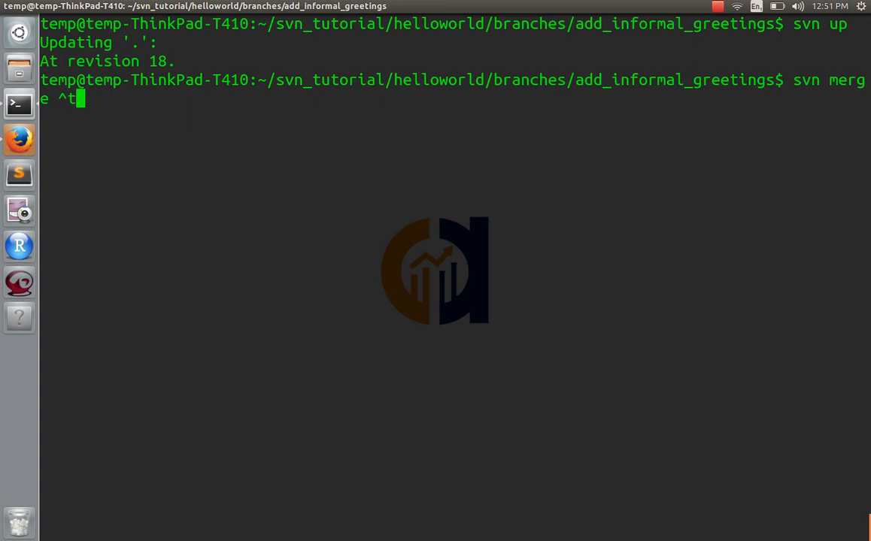
{"action": "type", "text": "/trunk"}
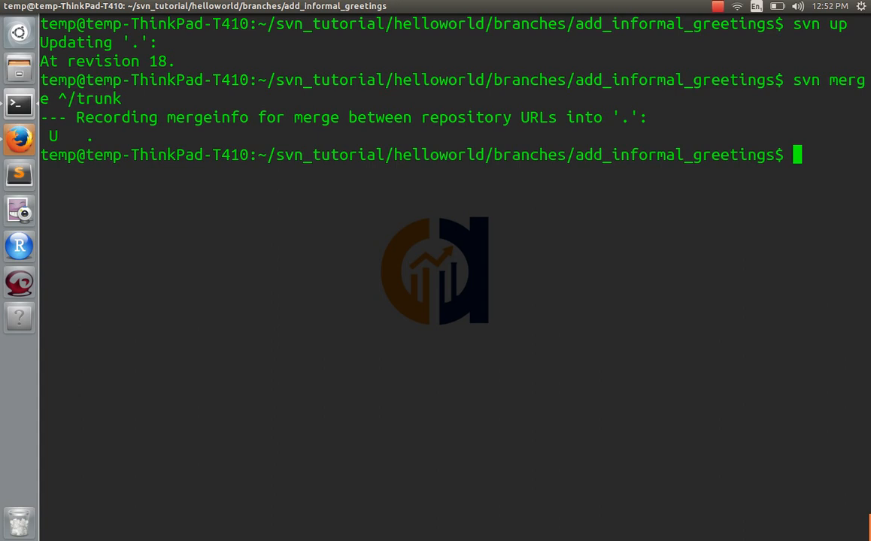
{"action": "type", "text": "# do some test"}
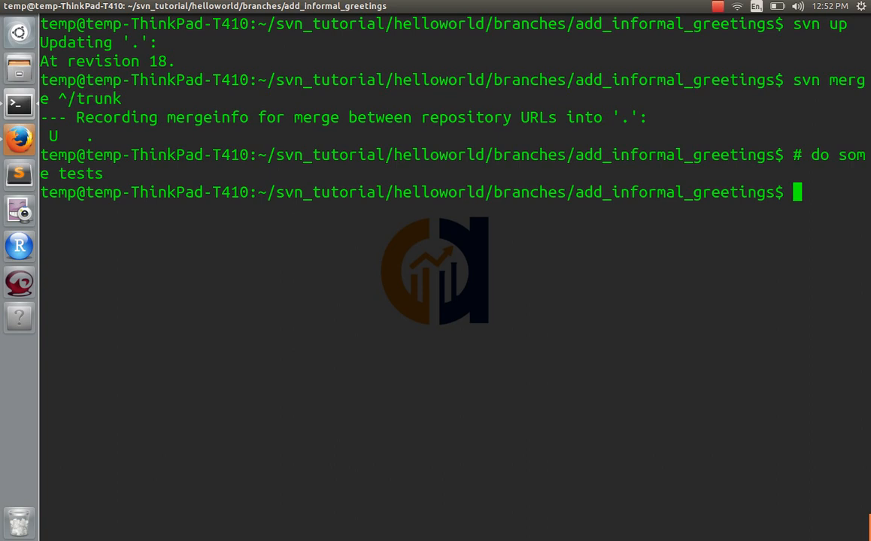
- Commit 'final merge of the trunk into our development branch. Ready to reintegrate into trunk' as revision 19, then cd up
{"action": "type", "text": "svn commit -m"}
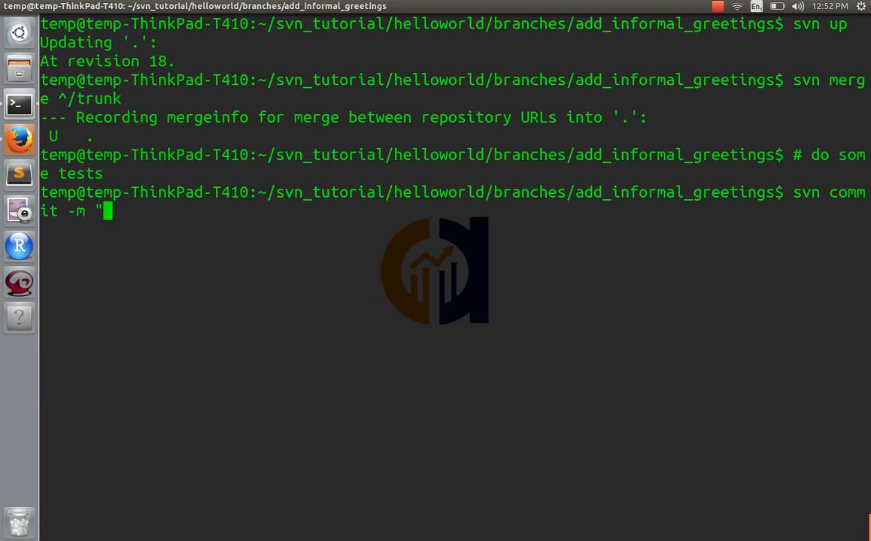
{"action": "type", "text": "final merge of the trunk int"}
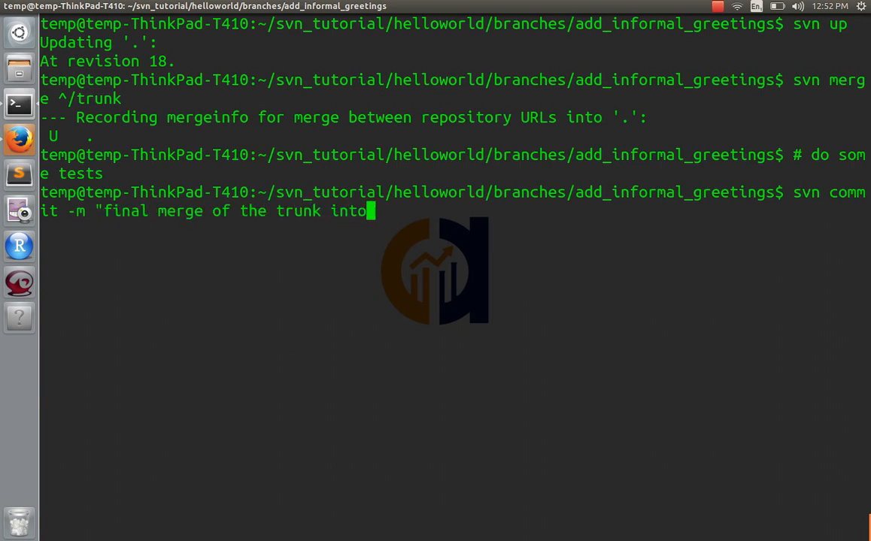
{"action": "type", "text": "our developm"}
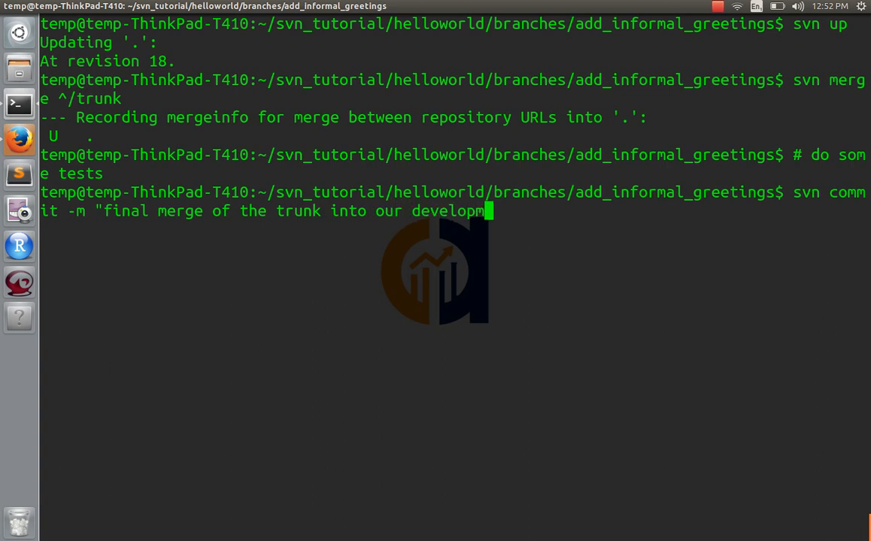
{"action": "type", "text": "ent branch. Ready to re"}
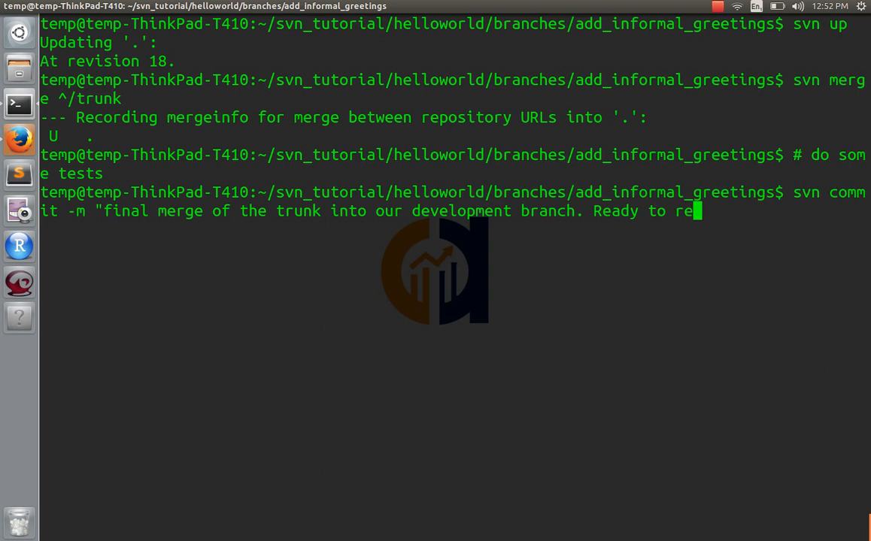
{"action": "type", "text": "integrate into trunk"}
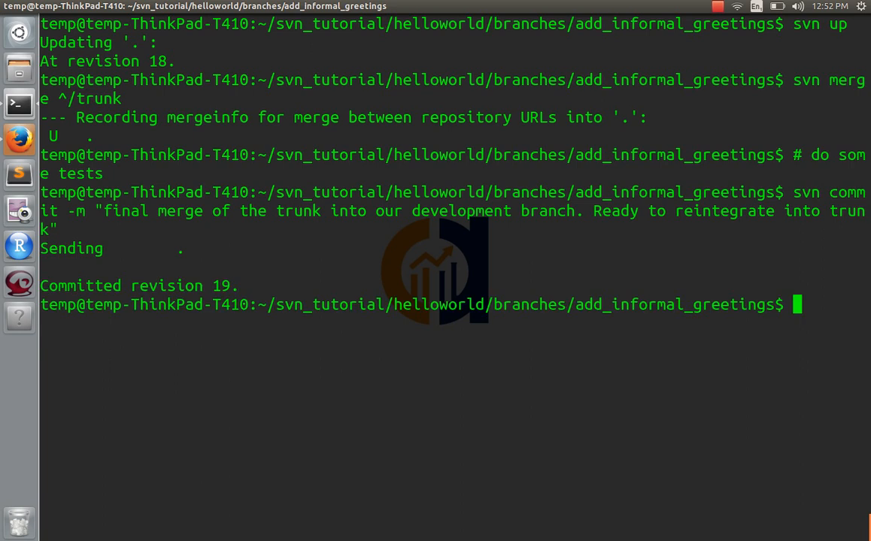
{"action": "type", "text": "cd ../"}
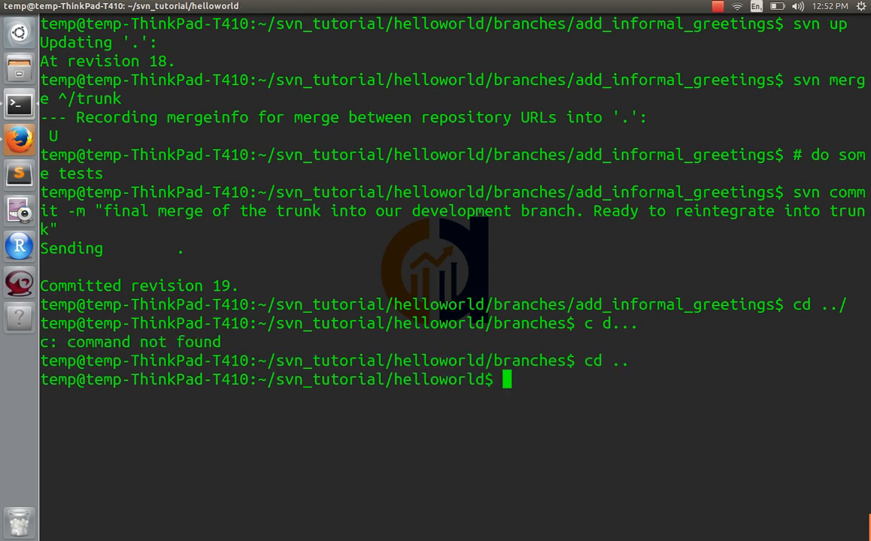
- Update to revision 19 and run svn merge --reintegrate ^/branches/add_informal_greetings in trunk, updating greetings.py
{"action": "type", "text": "svn up"}
{"action": "type", "text": "cd trunk/"}
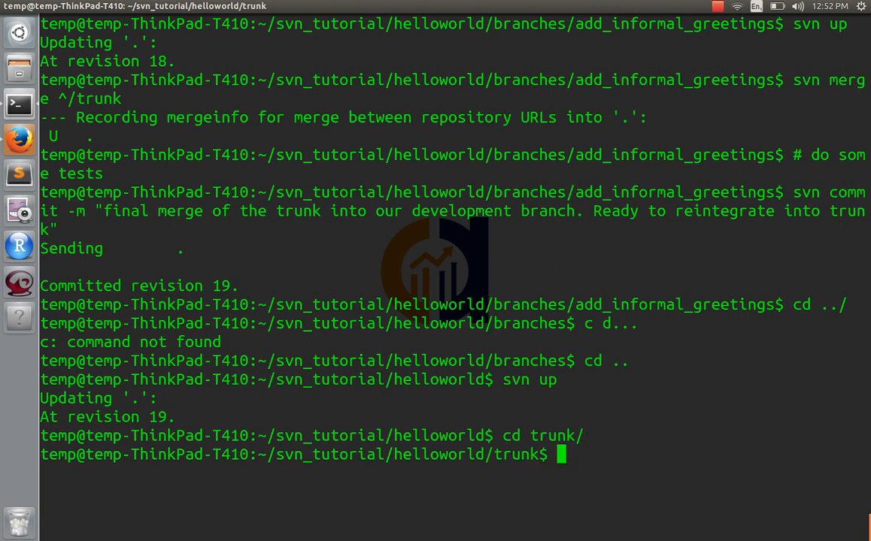
{"action": "type", "text": "svn merge --"}
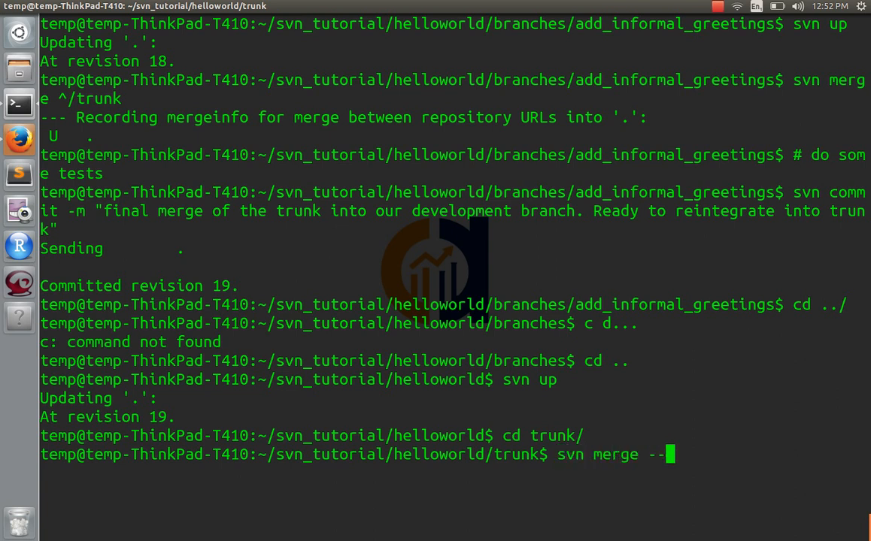
{"action": "type", "text": "reintegrate ^"}
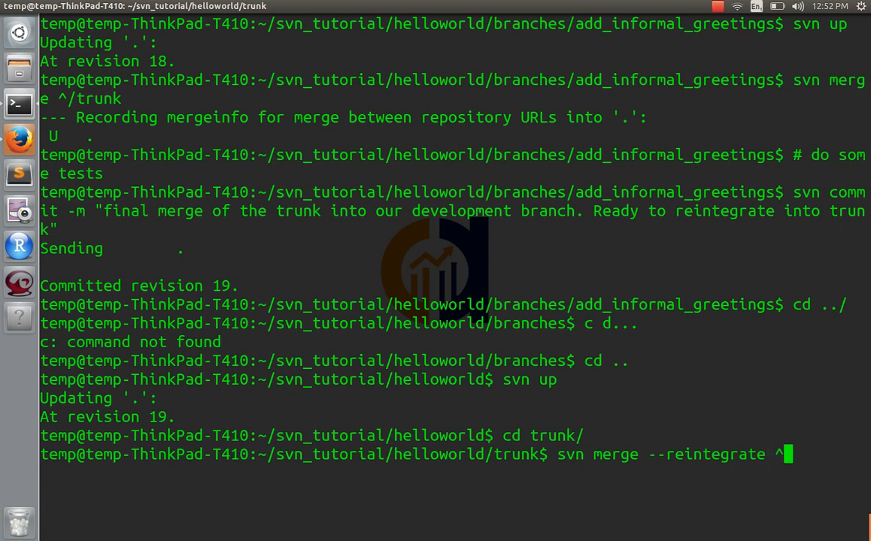
{"action": "type", "text": "/branches/"}
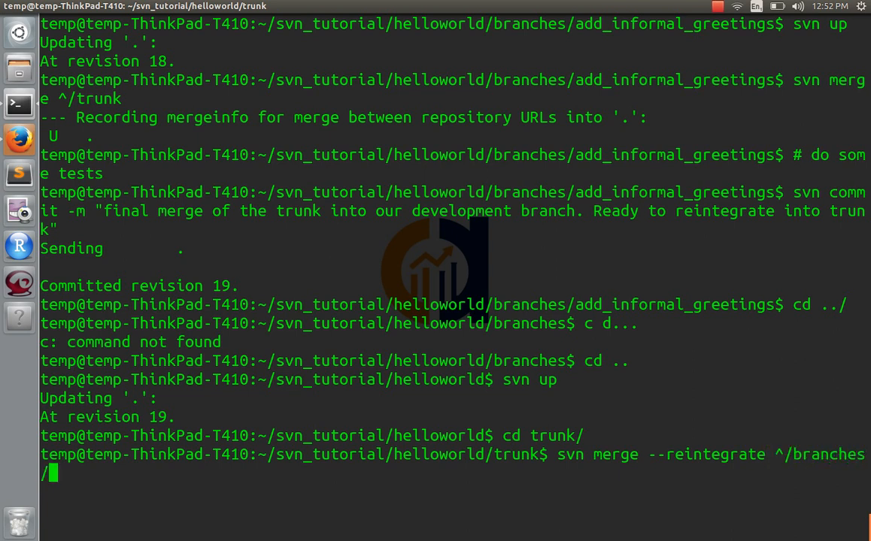
{"action": "type", "text": "add_"}
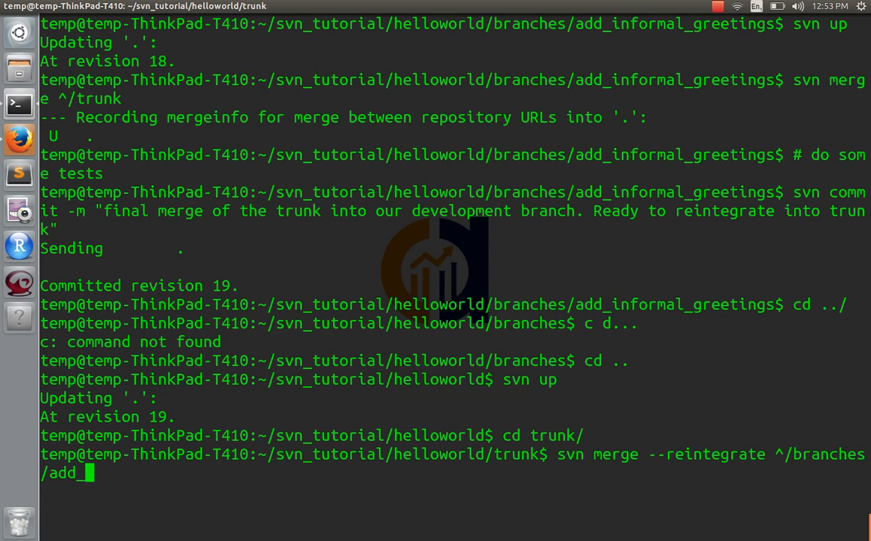
{"action": "type", "text": "informal_gr"}
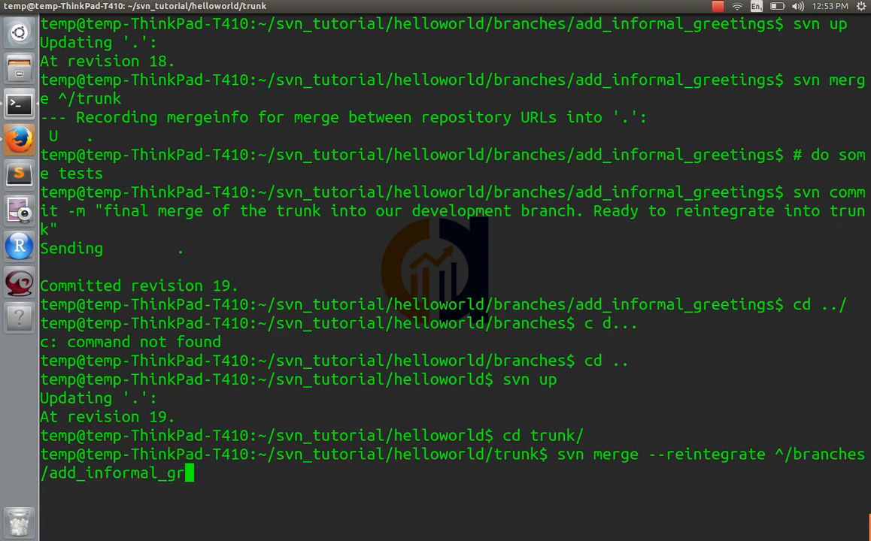
{"action": "type", "text": "eetings"}
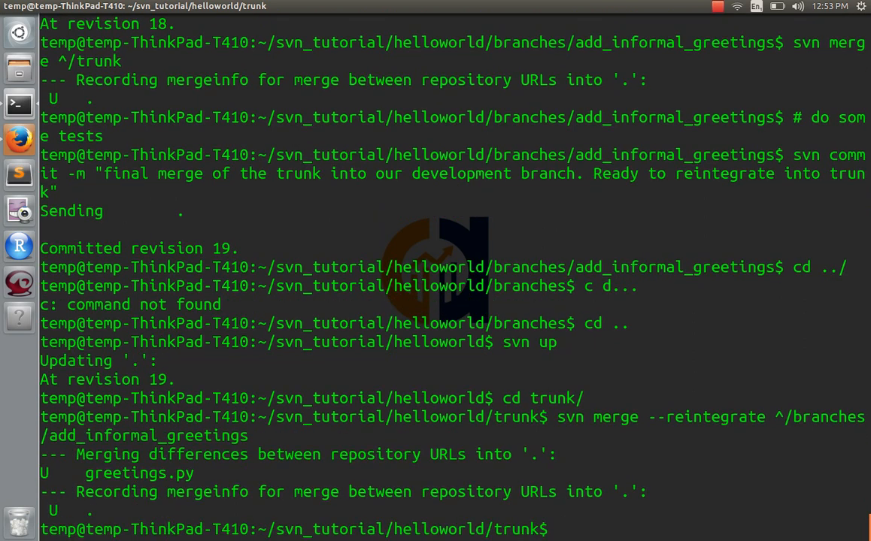
{"action": "type", "text": "svn up"}
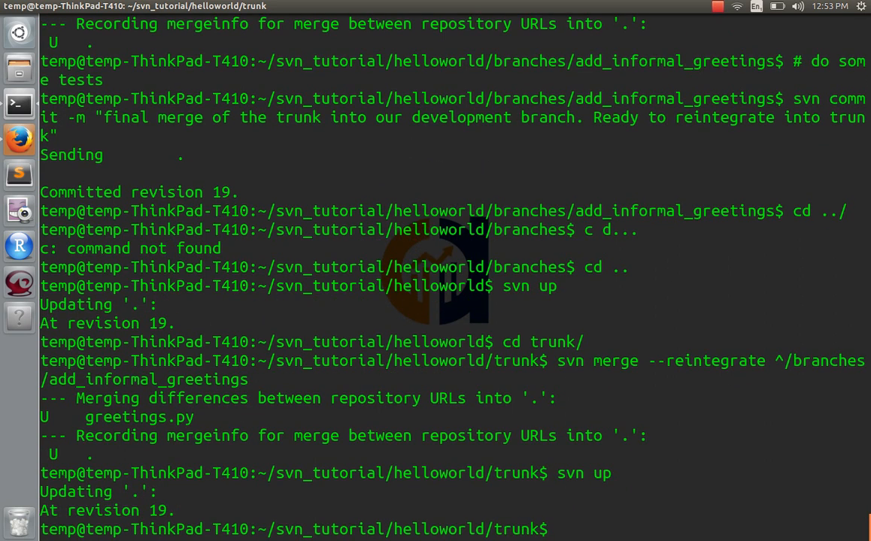
- Review the merged greetings.py in vi and note '# do some tests' at the prompt
{"action": "type", "text": "vi greetings.py"}
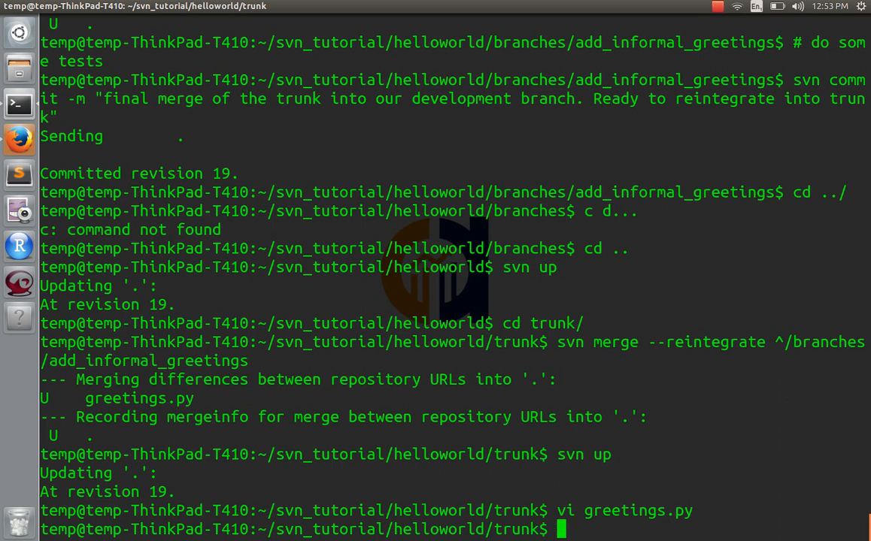
{"action": "type", "text": "# do some tests"}
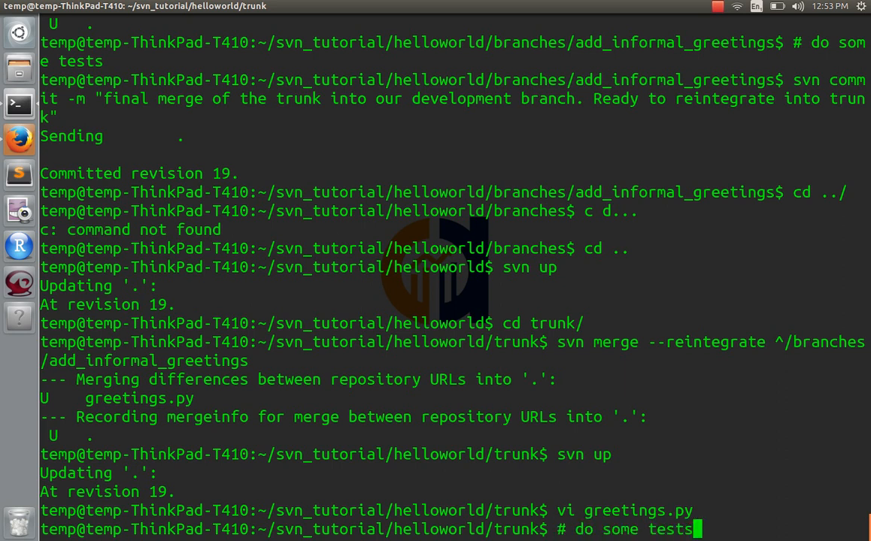
{"action": "key", "text": "Return"}
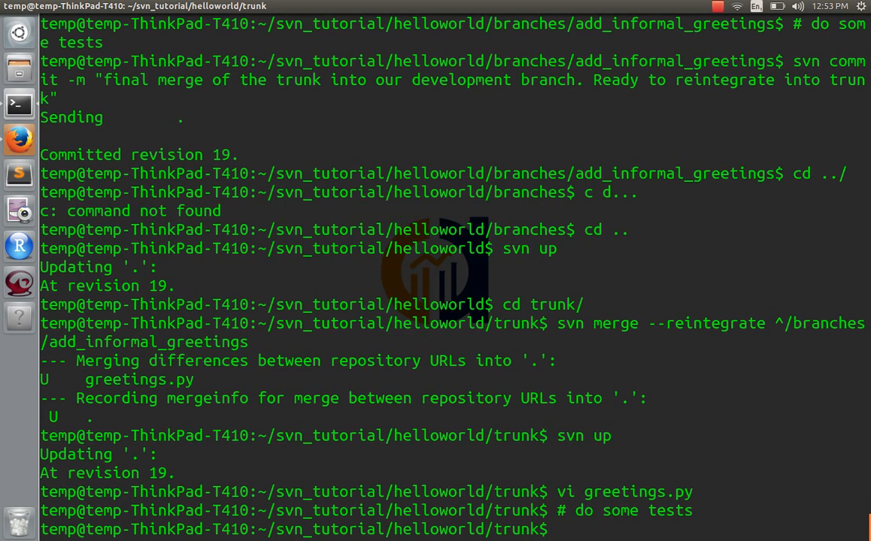
- Commit trunk with the message 'merged development branch for informal greetings...'
{"action": "type", "text": "svn commit"}
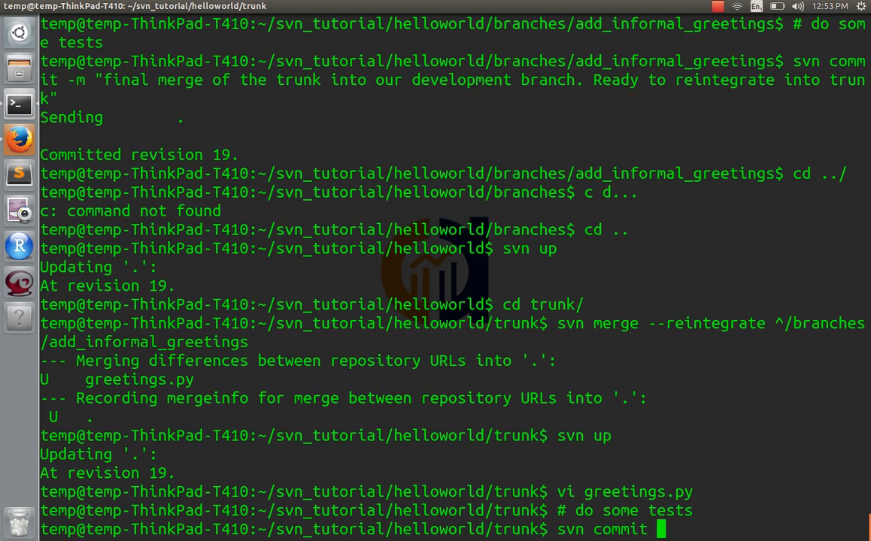
{"action": "type", "text": "-m \""}
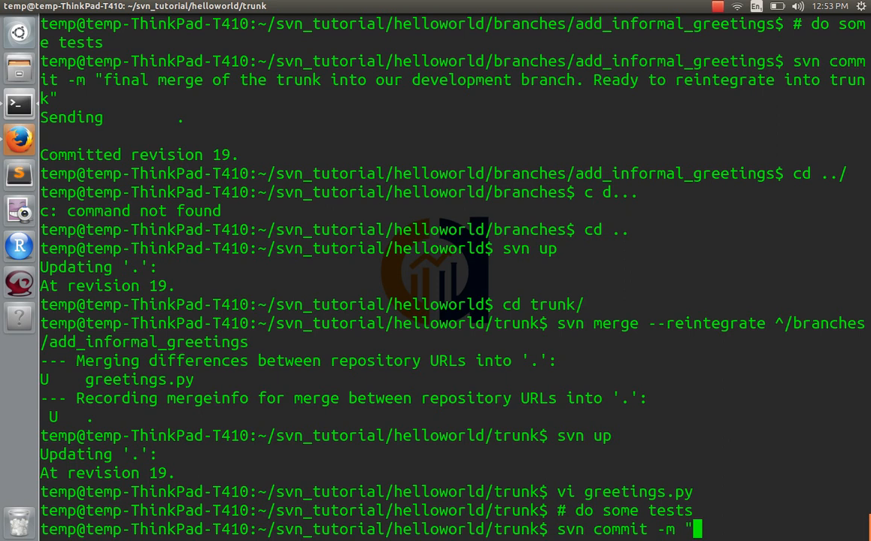
{"action": "type", "text": "merged development branch for"}
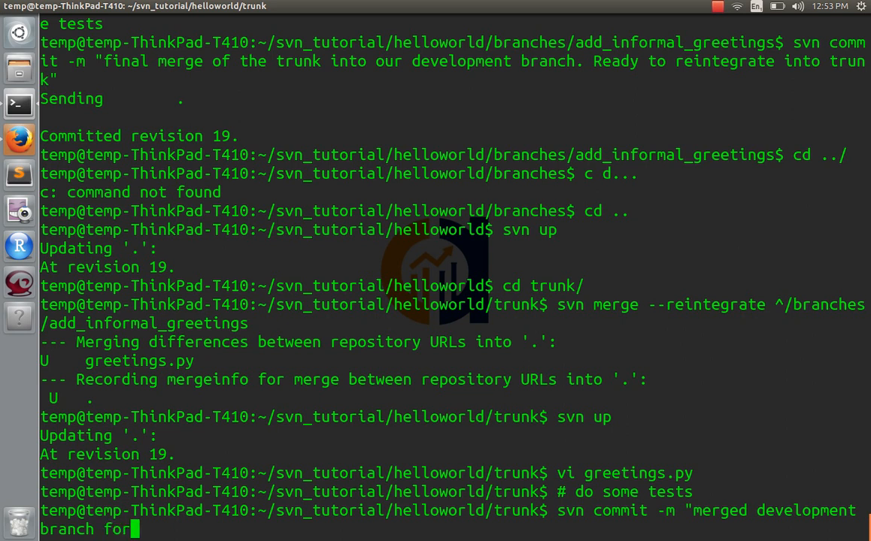
{"action": "type", "text": "informal gre"}
{"action": "type", "text": "c"}
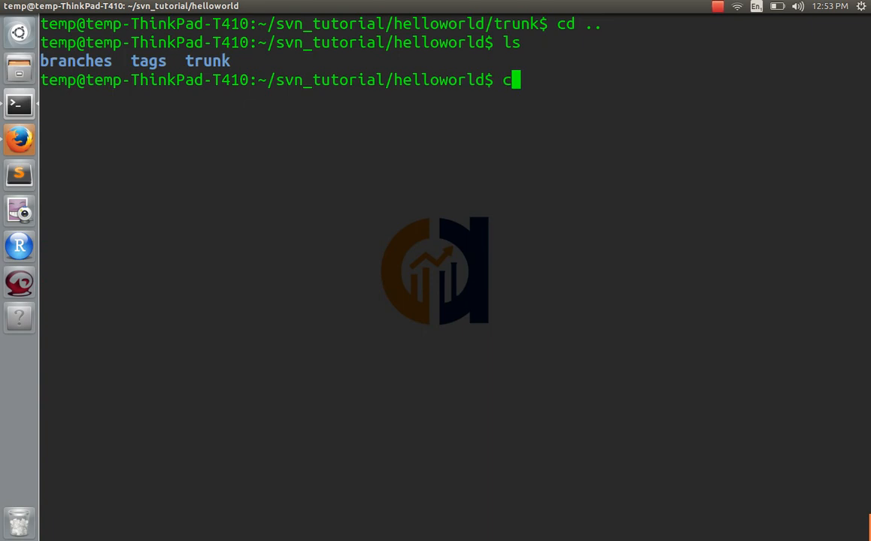
- Enter branches/ and list it, showing add_informal_greetings; start an svn rm/delete command and clear it
{"action": "type", "text": "d branches/"}
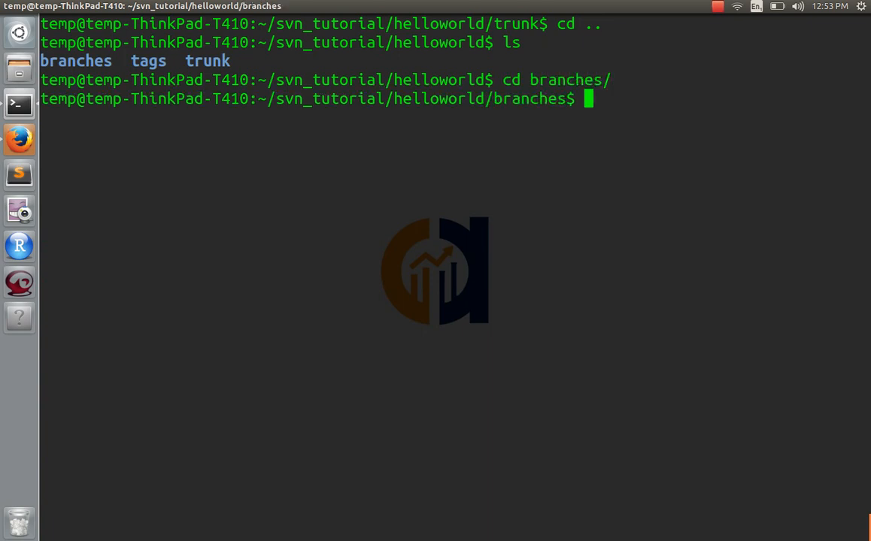
{"action": "type", "text": "ls"}
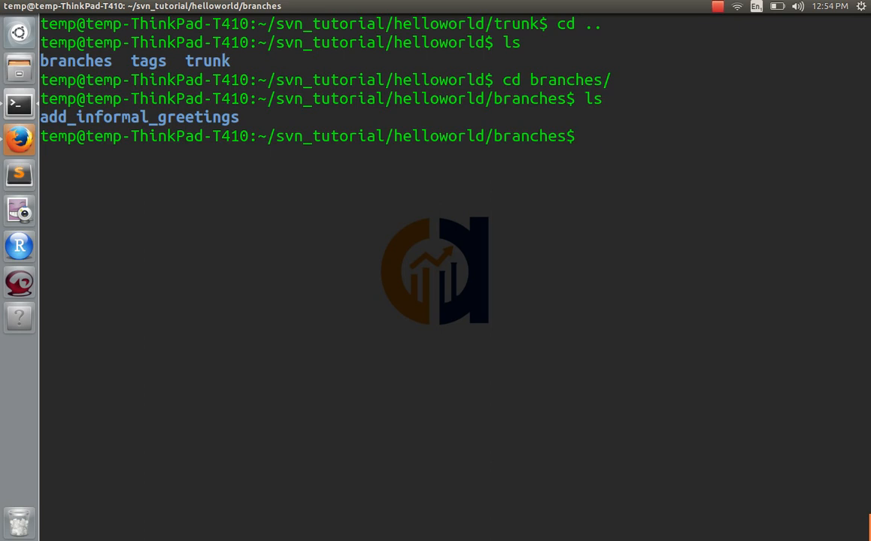
{"action": "type", "text": "svn"}
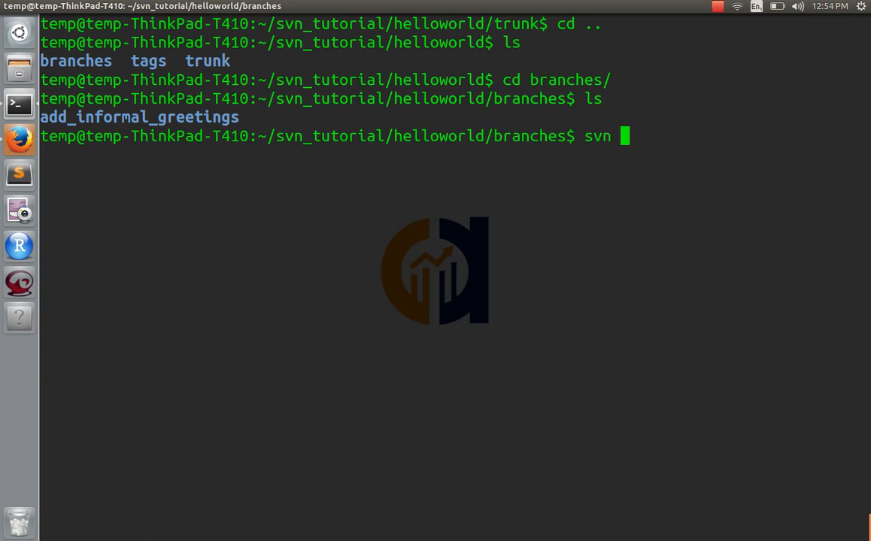
{"action": "type", "text": "rm"}
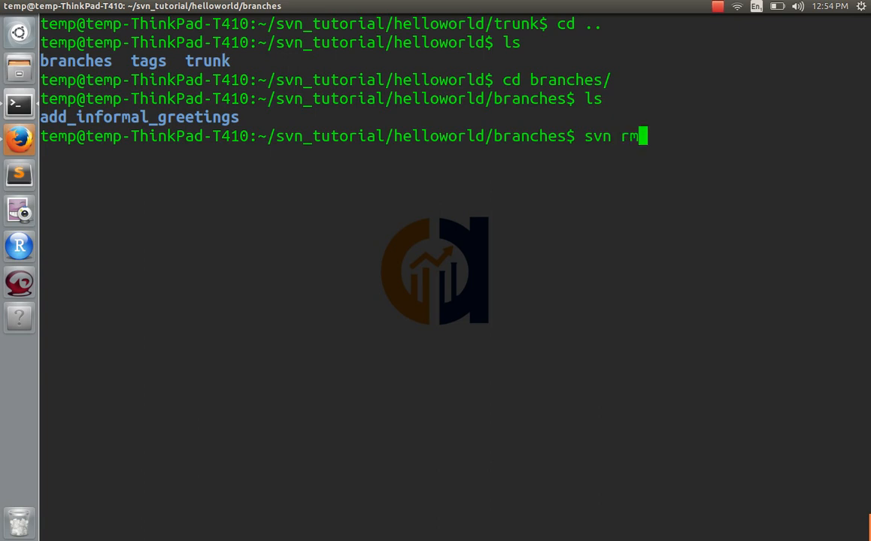
{"action": "type", "text": "delete"}
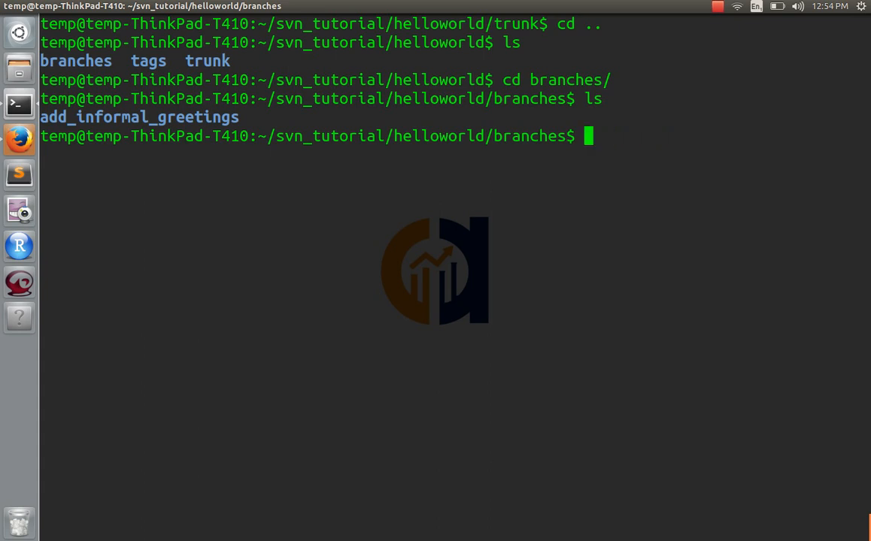
- Check svn help for the delete command, then svn rm add_informal_greetings/, scheduling it and greetings.py for deletion
{"action": "type", "text": "svn help"}
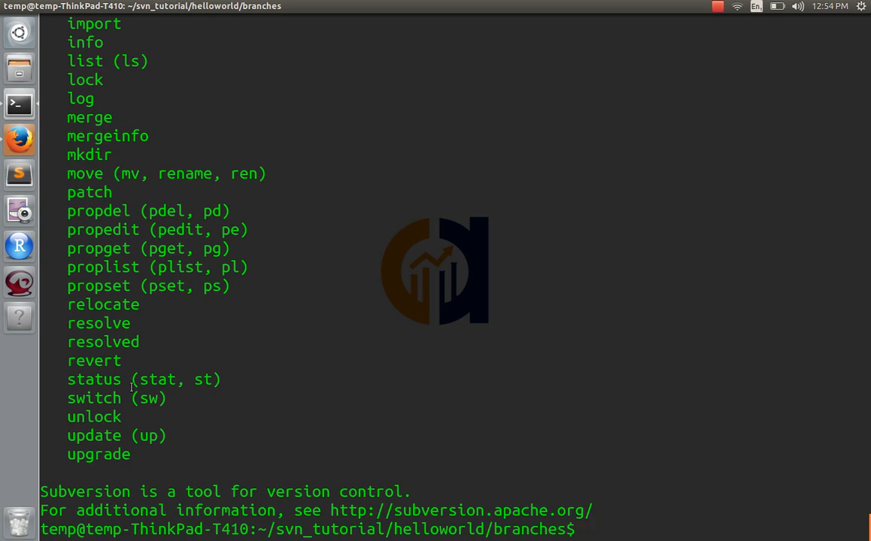
{"action": "scroll", "scroll_direction": "up", "scroll_amount": 3}
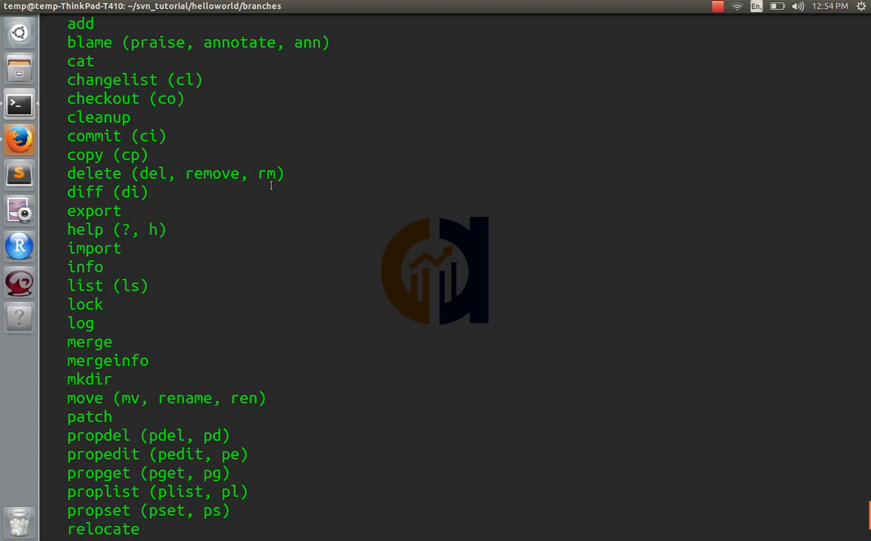
{"action": "key", "text": "Return"}
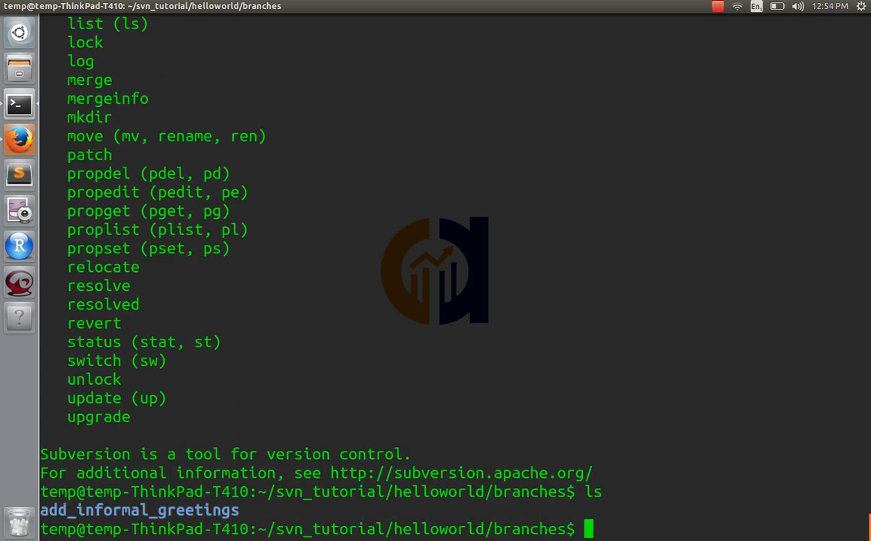
{"action": "type", "text": "svn"}
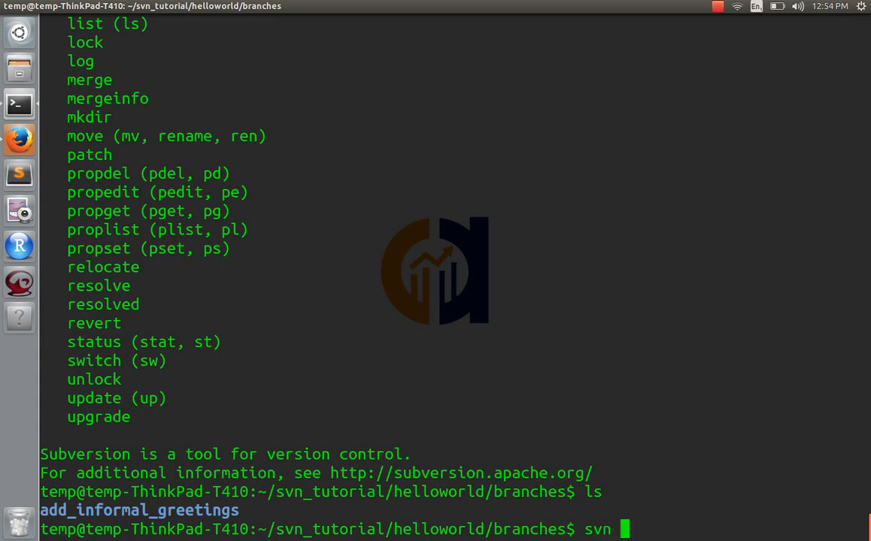
{"action": "type", "text": "rm add_informal_greetings/"}
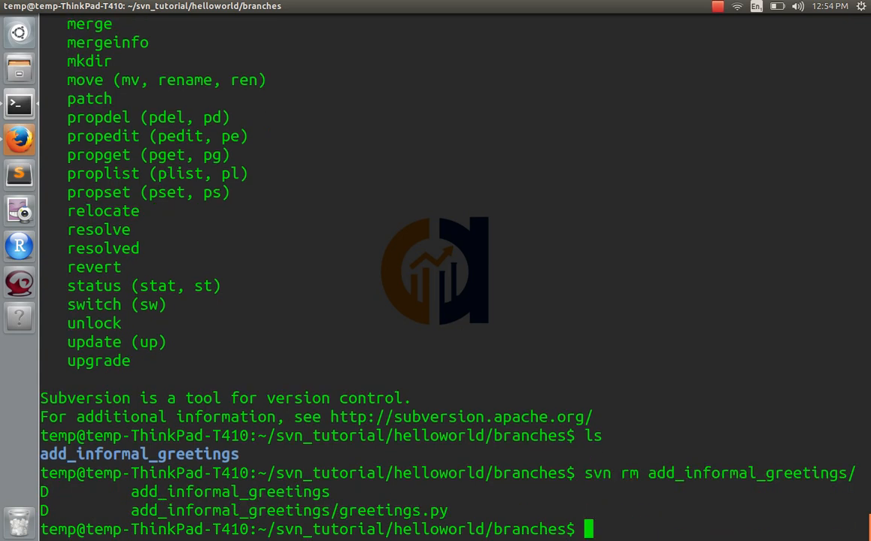
- Commit with message "deleted add_informal_greetings branch" as revision 21 and move up a directory
{"action": "type", "text": "svn commit -"}
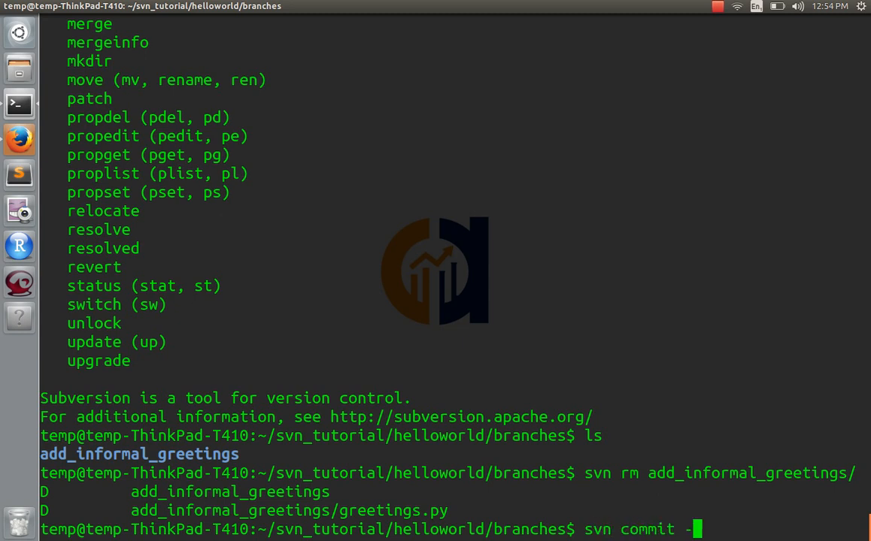
{"action": "type", "text": "m \"deleted add_informal_"}
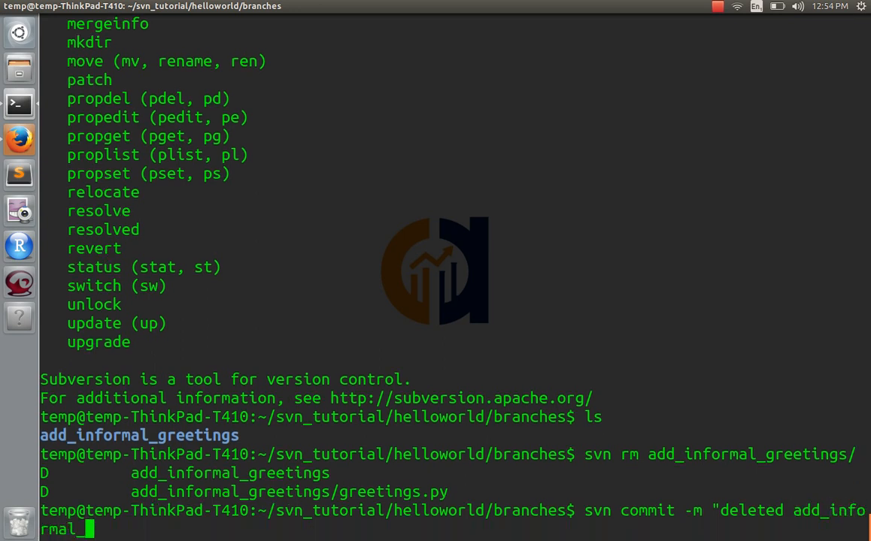
{"action": "type", "text": "greetings branch"}
{"action": "type", "text": "ls"}
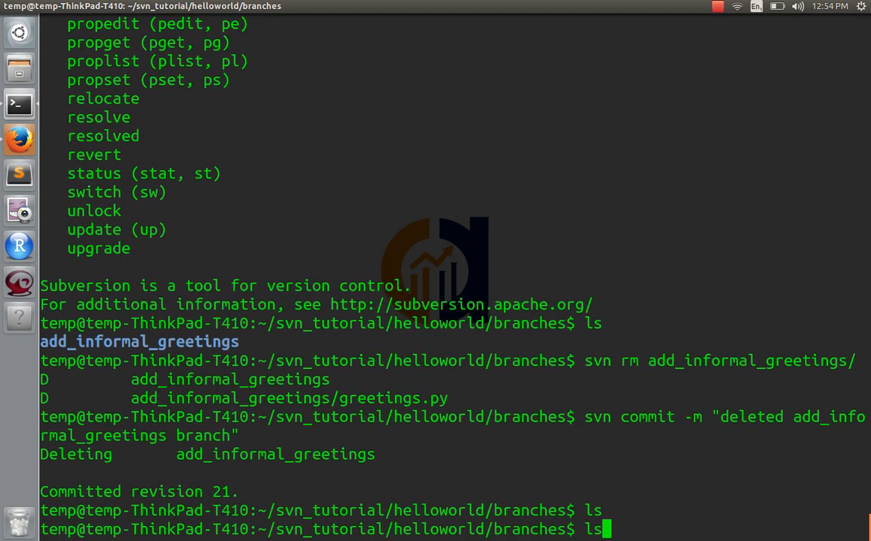
{"action": "type", "text": "cd .."}
{"action": "type", "text": "svn"}
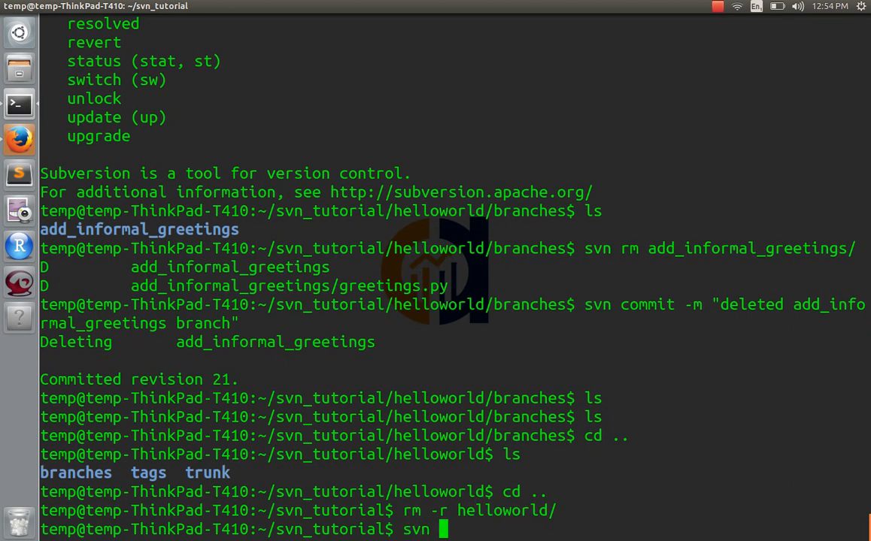
- Run svn co svn://192.168.1.4/helloworld to get a fresh working copy at revision 21
{"action": "type", "text": "co svn://192."}
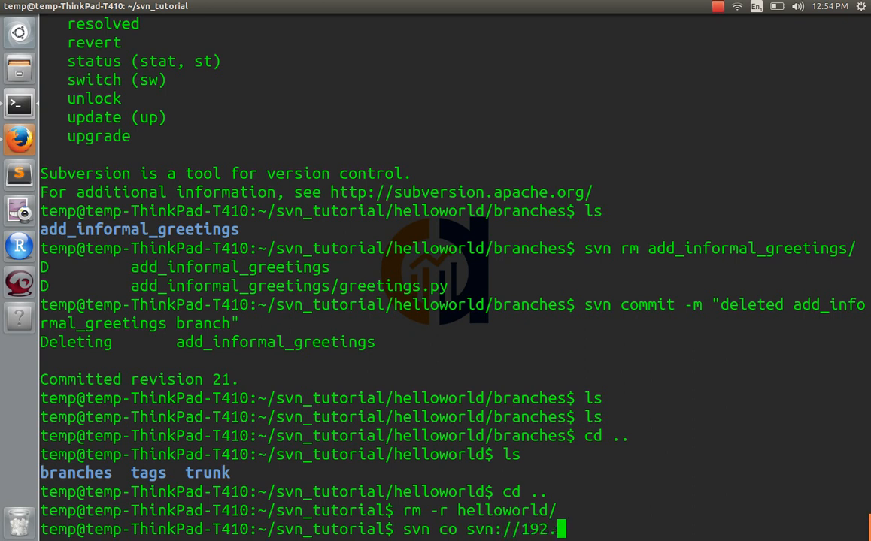
{"action": "type", "text": "168.1.4"}
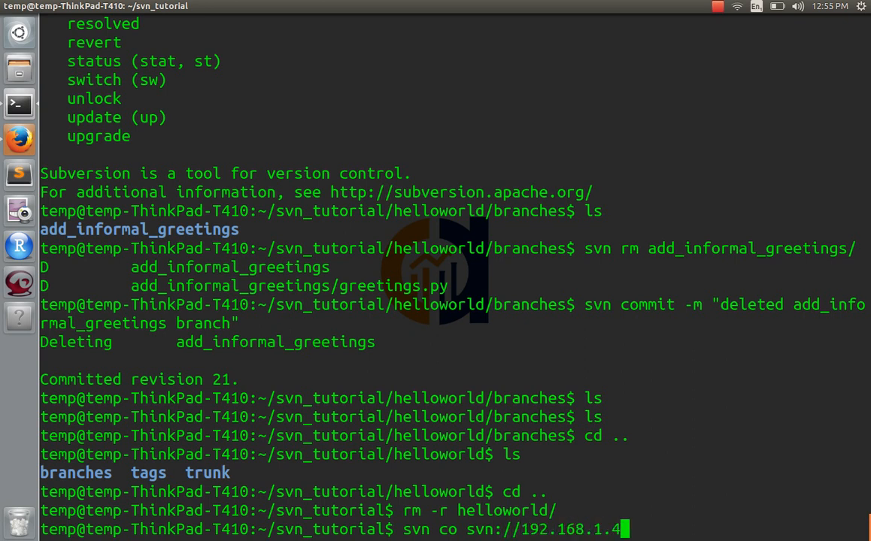
{"action": "type", "text": "/helloworl"}
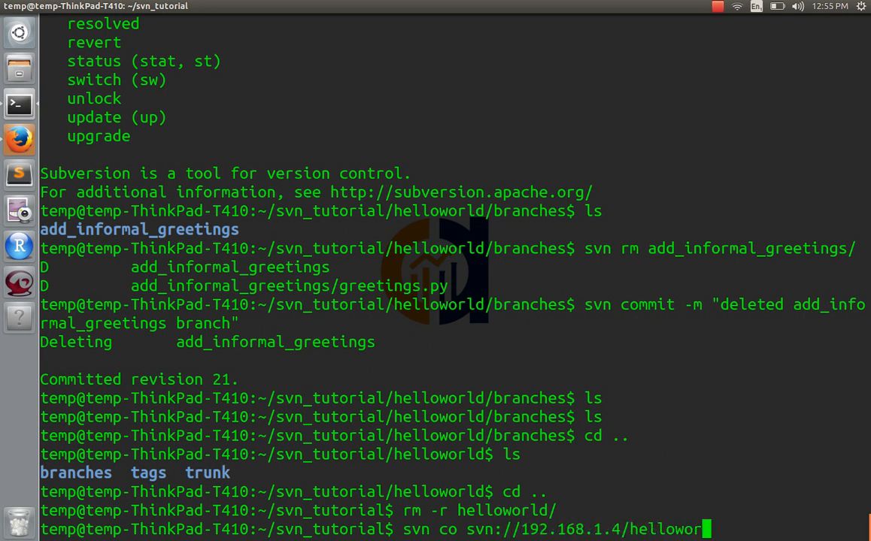
{"action": "key", "text": "Return"}
{"action": "type", "text": "cd helloworld/"}
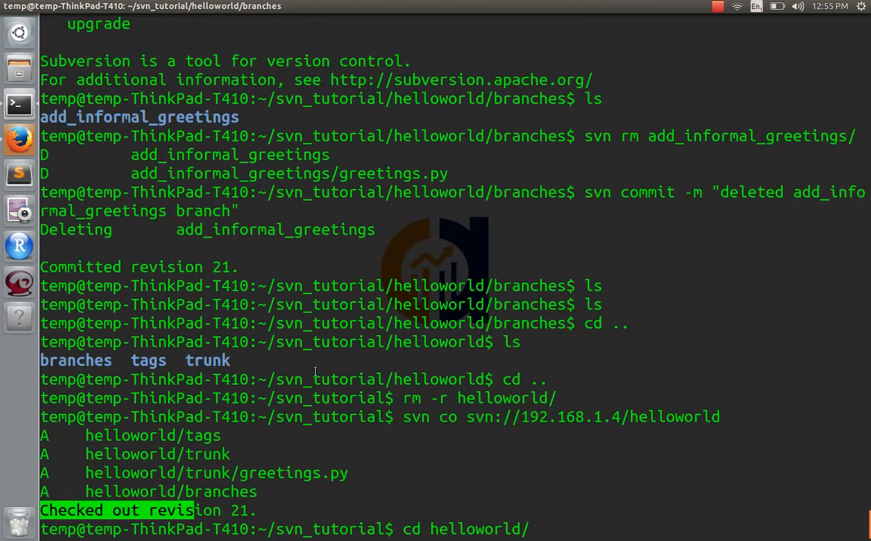
- List the fresh checkout's branches folder, confirming it is empty
{"action": "scroll", "scroll_direction": "down", "scroll_amount": 3}
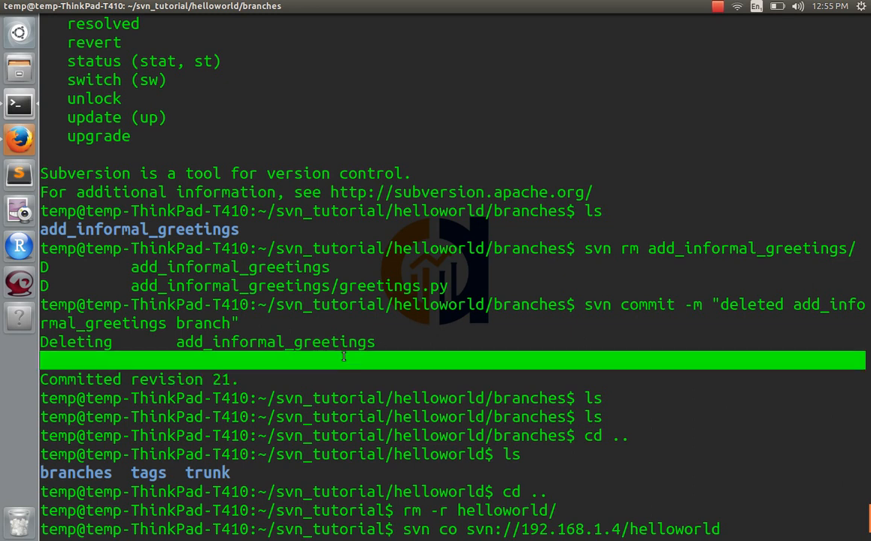
{"action": "key", "text": "Return"}
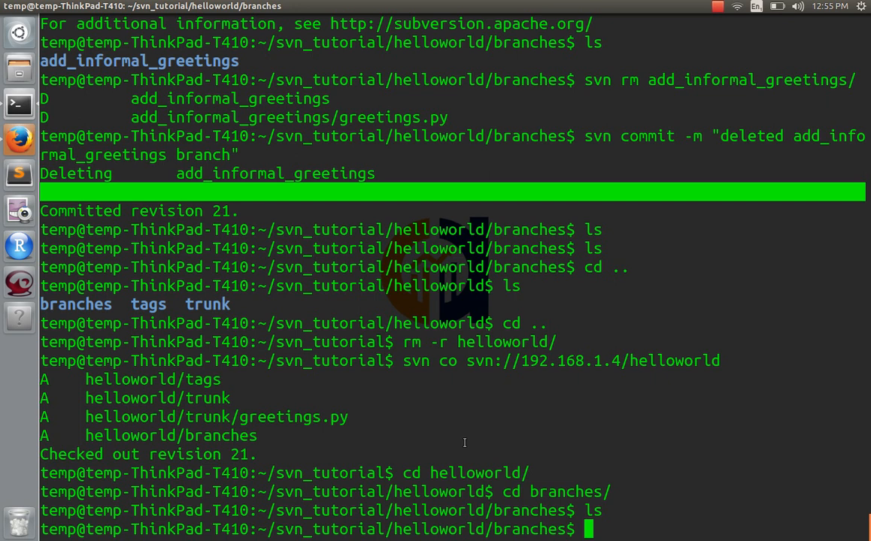
{"action": "mouse_move", "coordinate": [822, 358]}
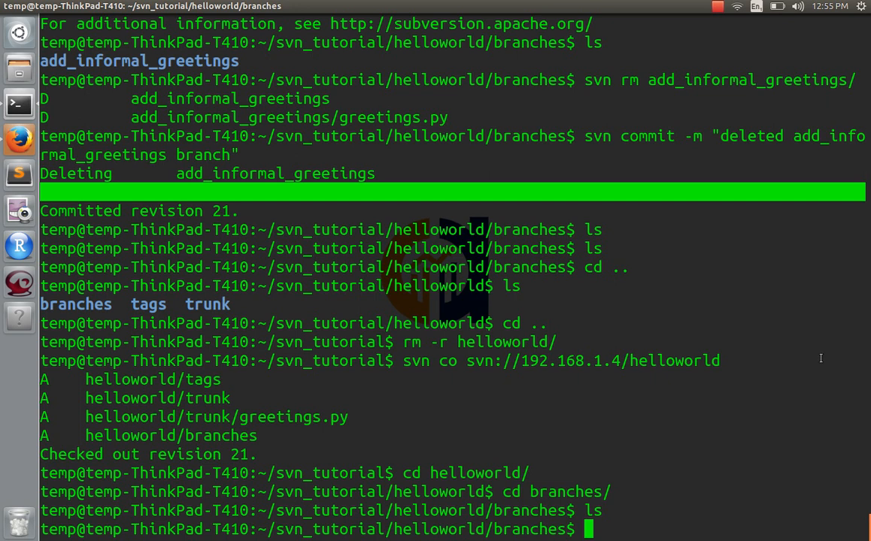